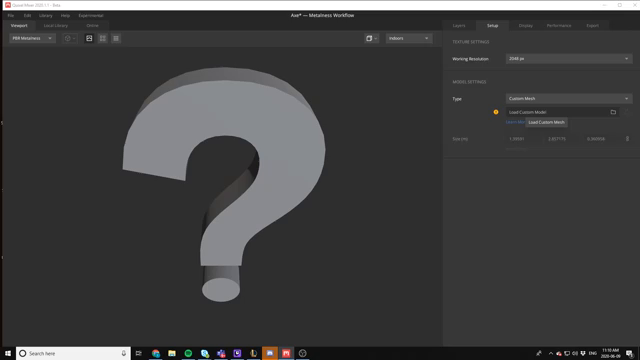
- Import the axe model into the Toolbag scene via File > Import Model
left_click(548, 112)
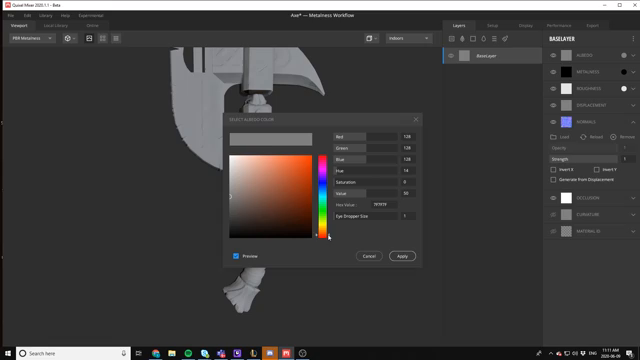
- Pick a dark red in the colour picker for the axe's base layer
left_click(304, 216)
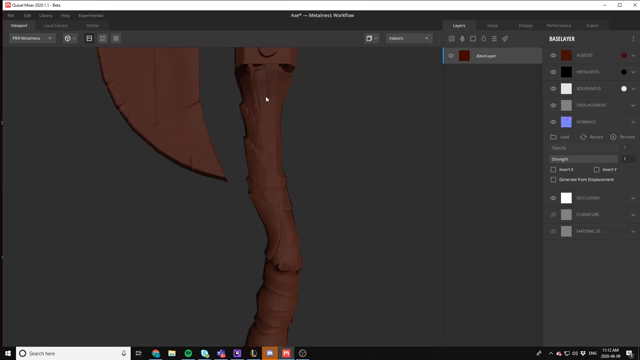
mouse_move(476, 38)
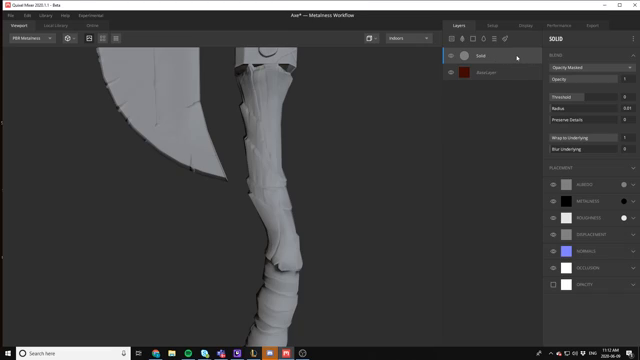
mouse_move(268, 94)
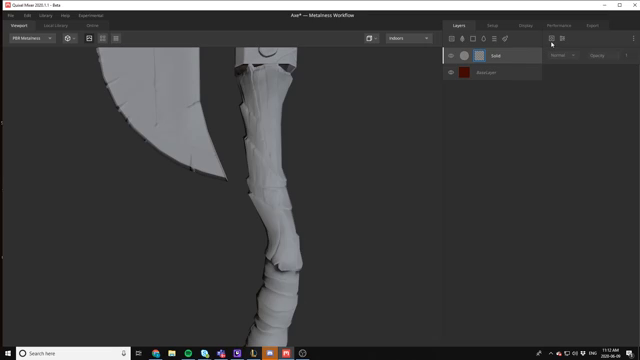
mouse_move(548, 42)
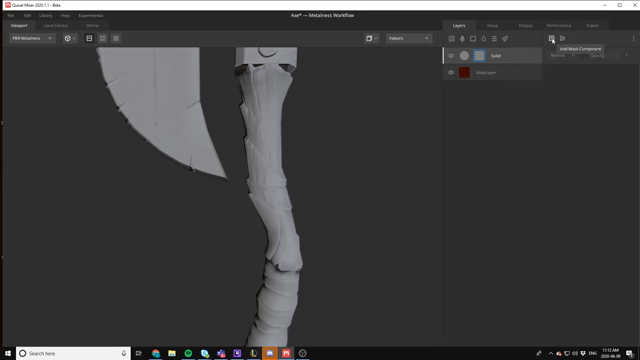
- Add a Perlin Noise mask to the new layer and tune its scale so it shows in patches
left_click(548, 40)
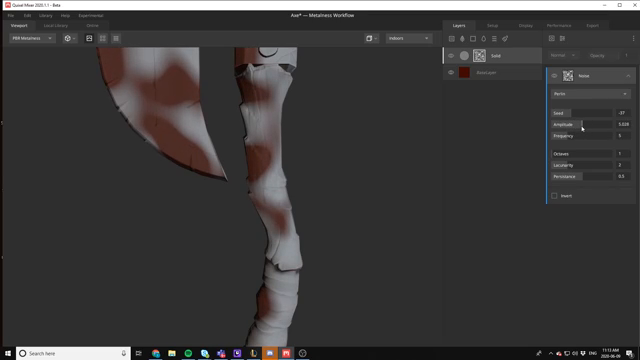
left_click_drag(576, 122, 600, 122)
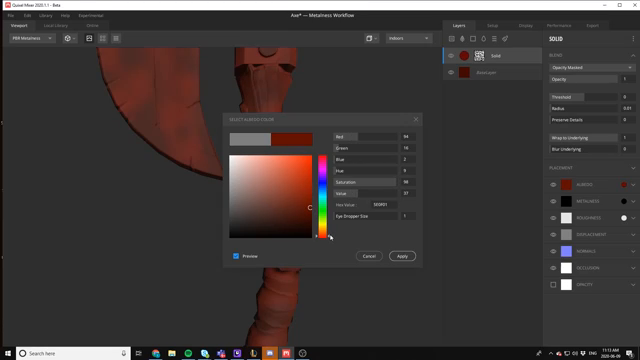
- Set the fill layer's albedo to a lighter red than the base colour
left_click(296, 206)
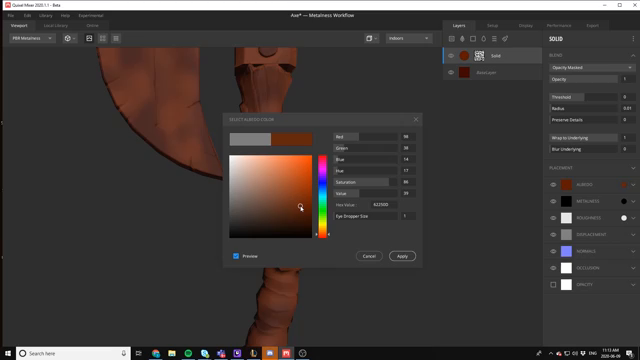
left_click(302, 206)
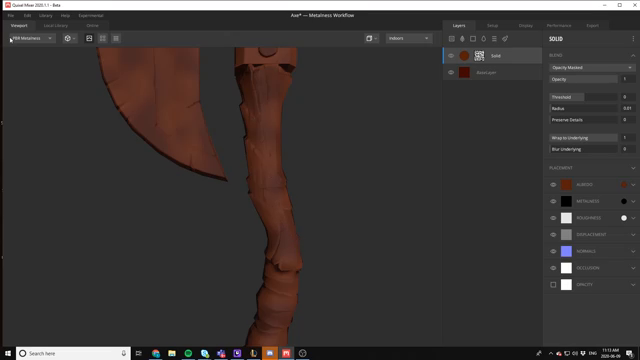
left_click(30, 40)
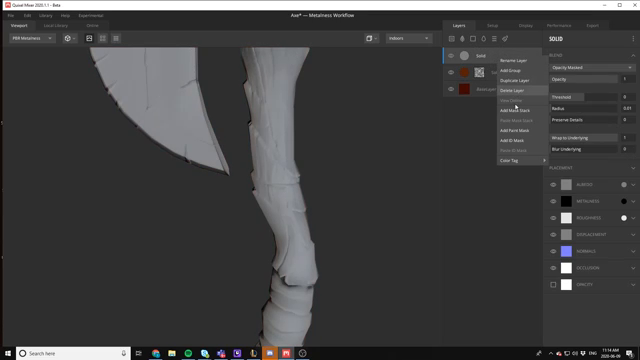
- Add a Solid layer and give it a dark red albedo over the grey axe
left_click(554, 52)
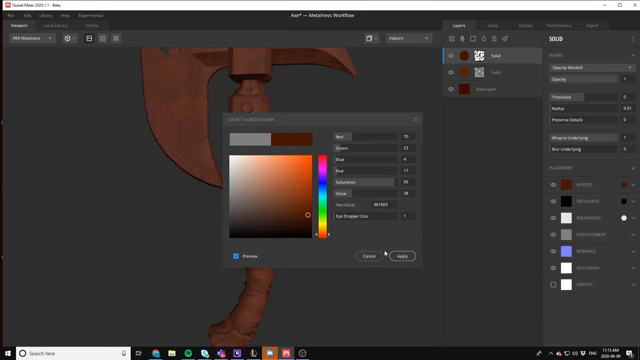
- Choose a red shade for the second Solid layer's albedo
left_click(402, 256)
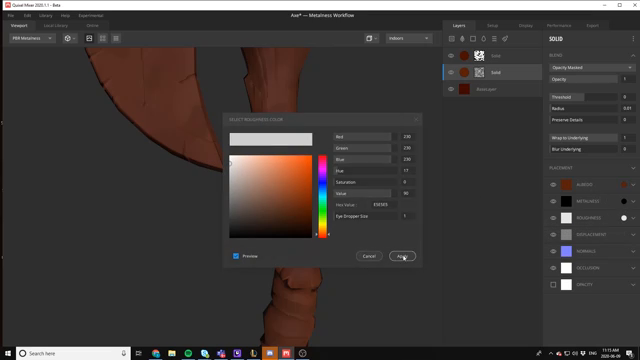
- Confirm a red albedo colour for the third Solid layer
left_click(400, 256)
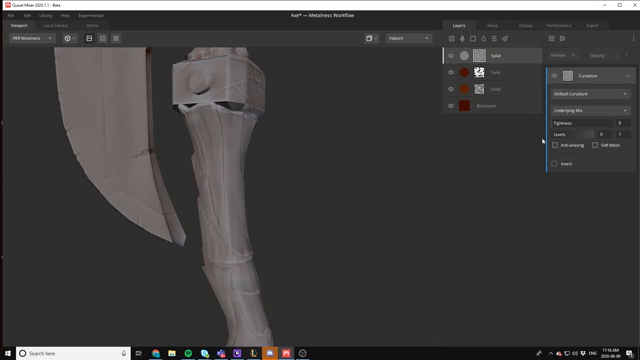
mouse_move(232, 242)
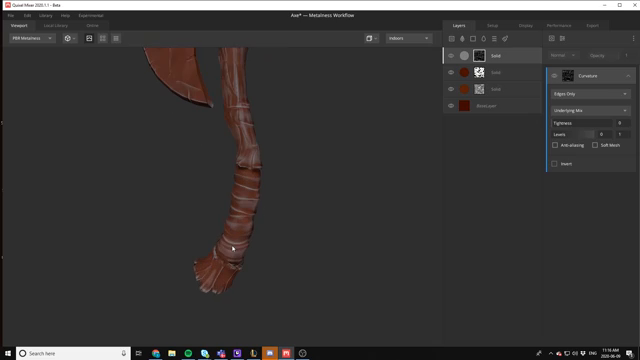
- Orbit the axe to check the Perlin-noise mask patches on the handle
left_click_drag(230, 244, 284, 204)
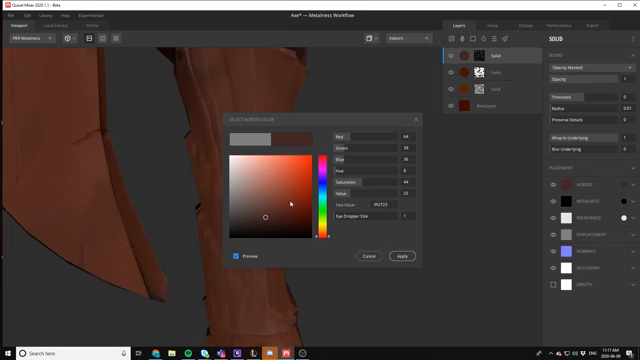
- Set the new Solid layer's albedo to a lighter orange-red and confirm it
left_click(272, 206)
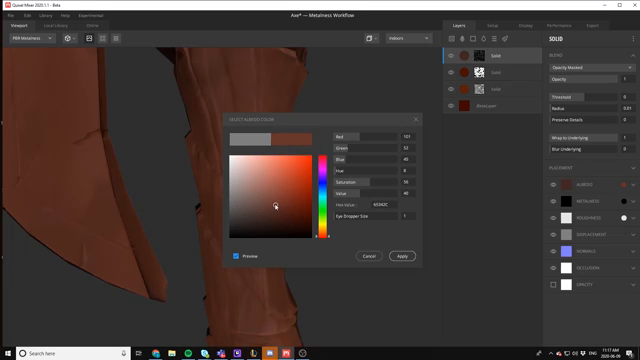
left_click(260, 200)
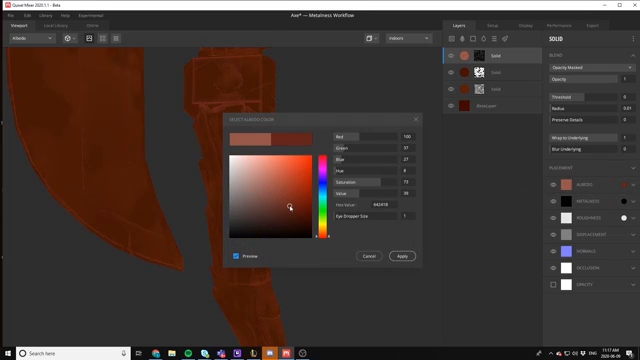
left_click(286, 198)
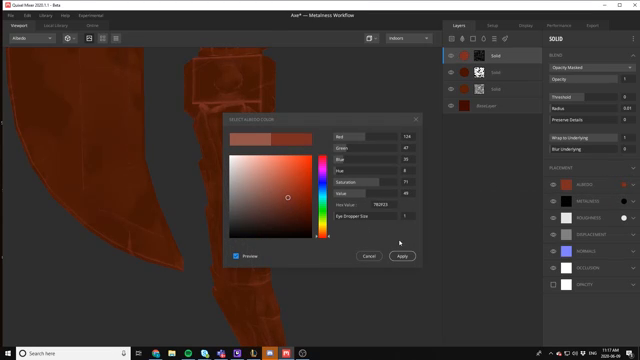